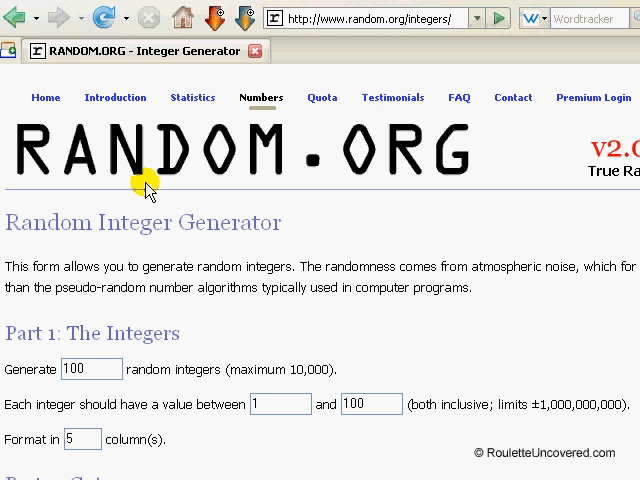
mouse_move(332, 202)
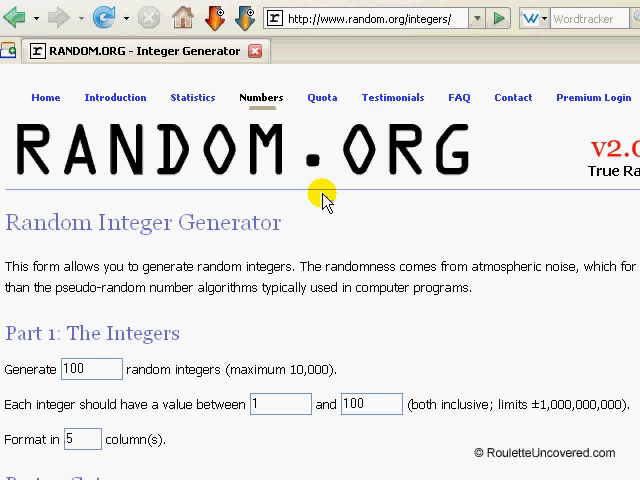
mouse_move(336, 216)
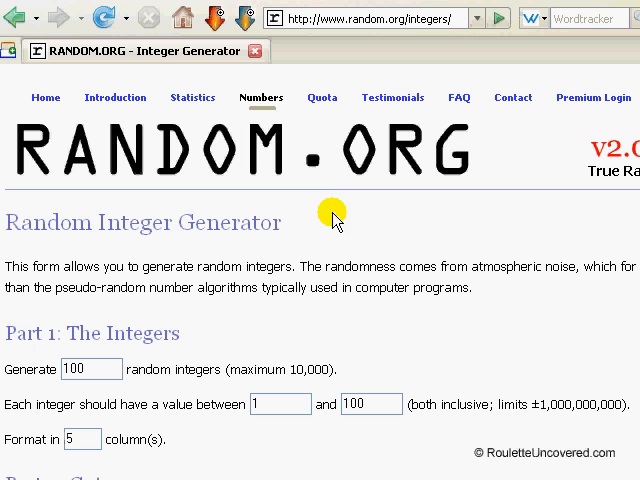
mouse_move(288, 110)
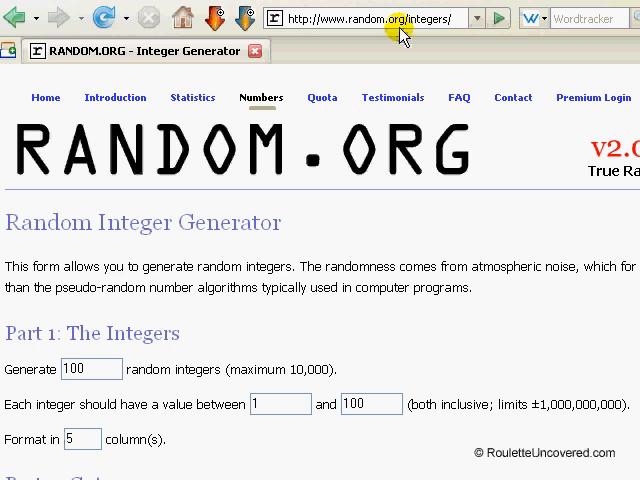
Set the number of random integers to generate to 1000.
scroll(down, 3)
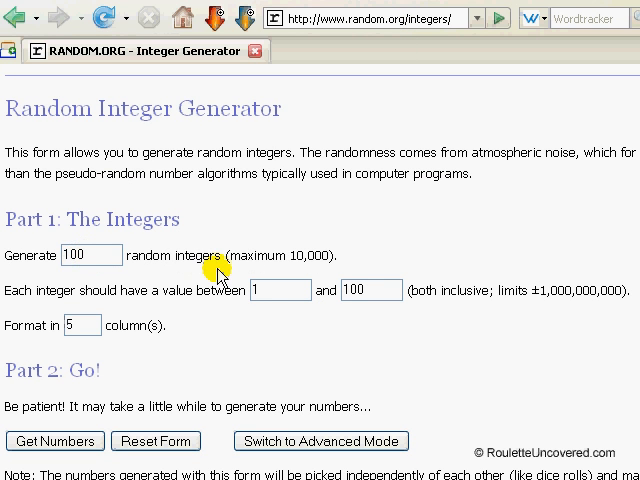
mouse_move(300, 270)
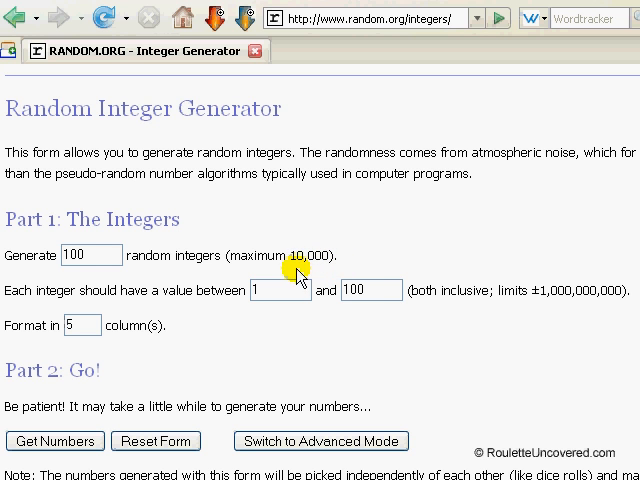
mouse_move(304, 268)
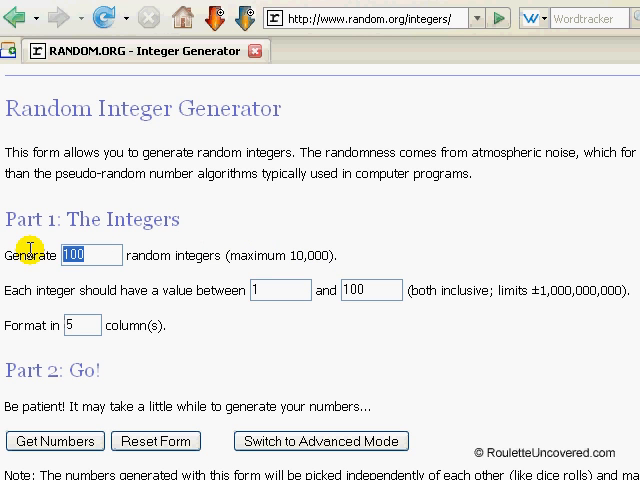
text(1000)
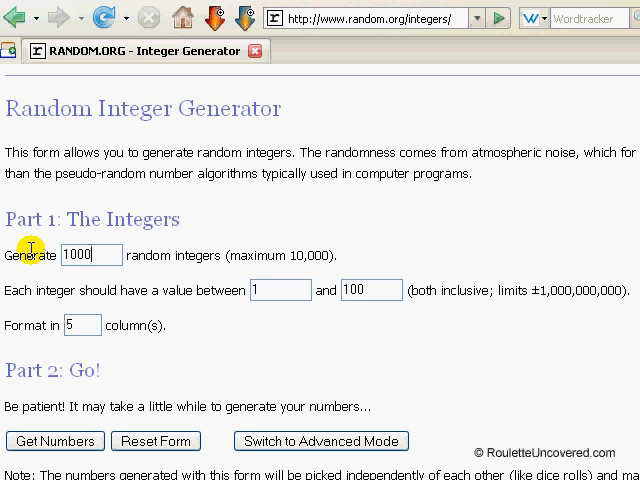
mouse_move(244, 328)
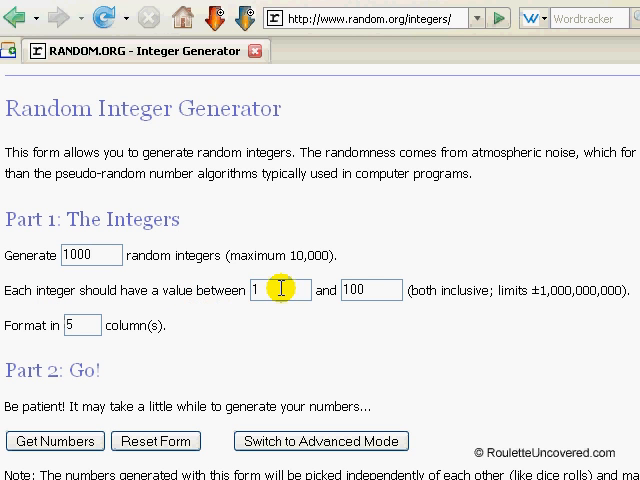
Set the range to 0–36 in 1 column and generate the numbers.
text(0)
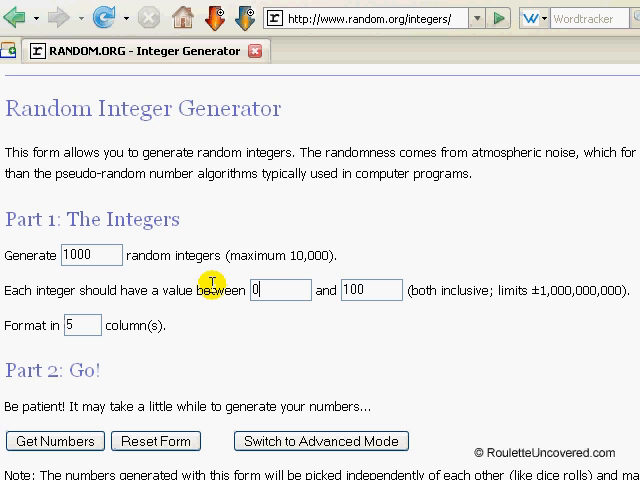
text(3)
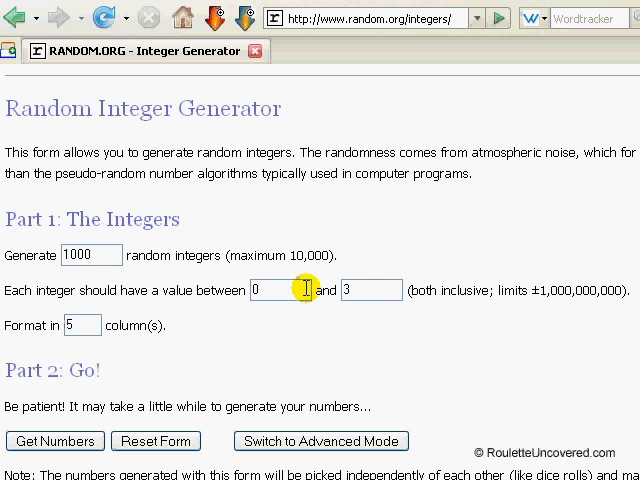
text(6)
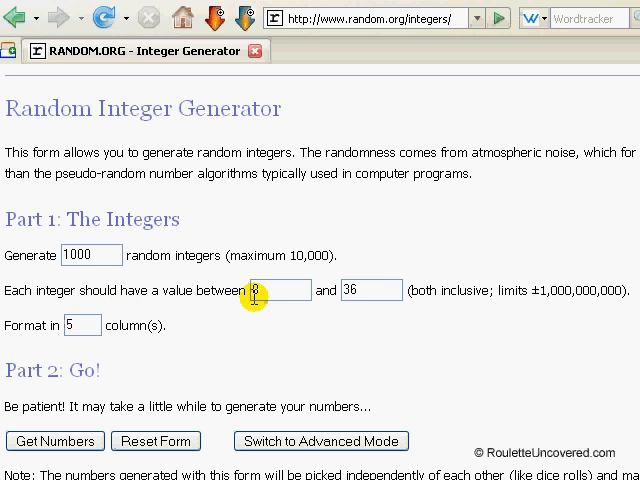
text(1)
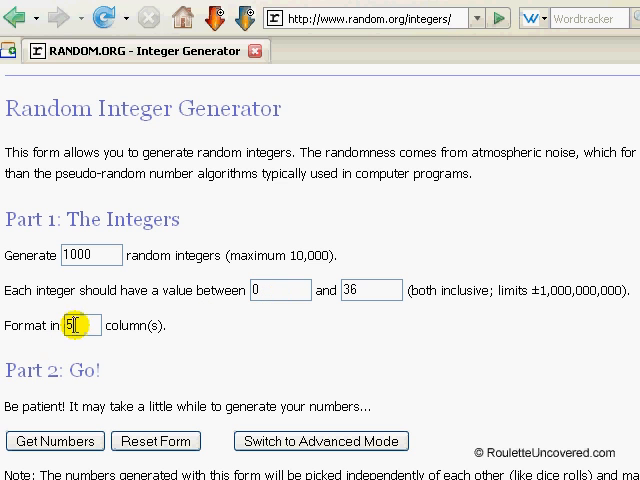
text(1)
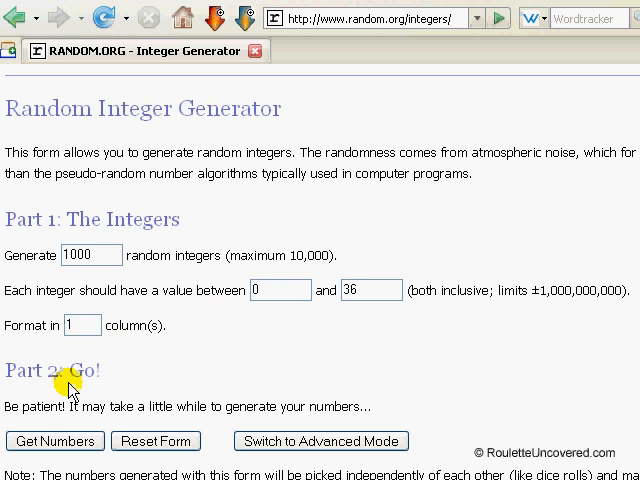
click(56, 440)
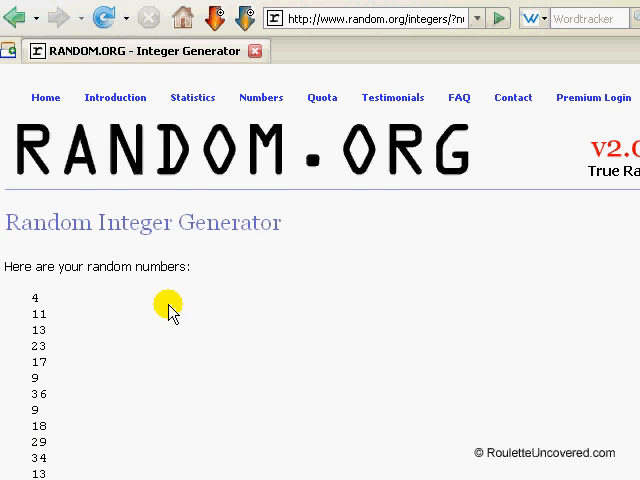
Scroll through the single column of generated integers between 0 and 36.
scroll(down, 3)
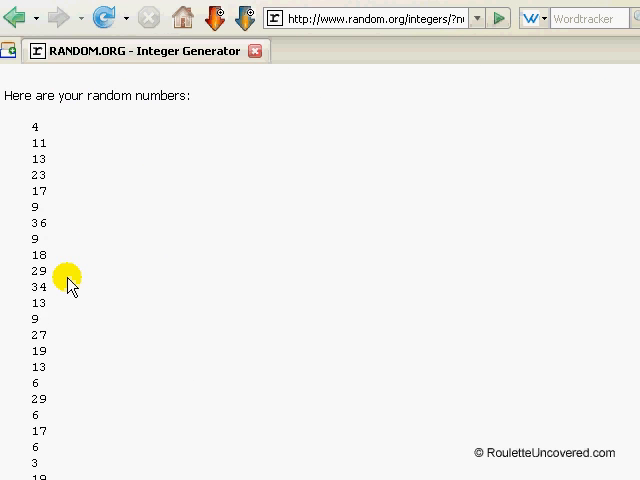
scroll(down, 3)
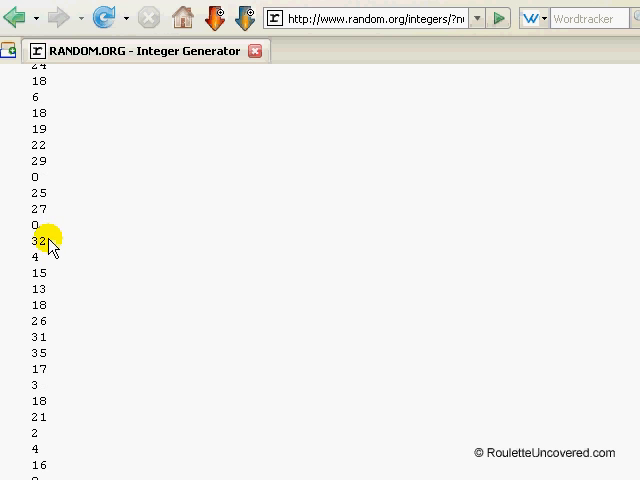
scroll(down, 3)
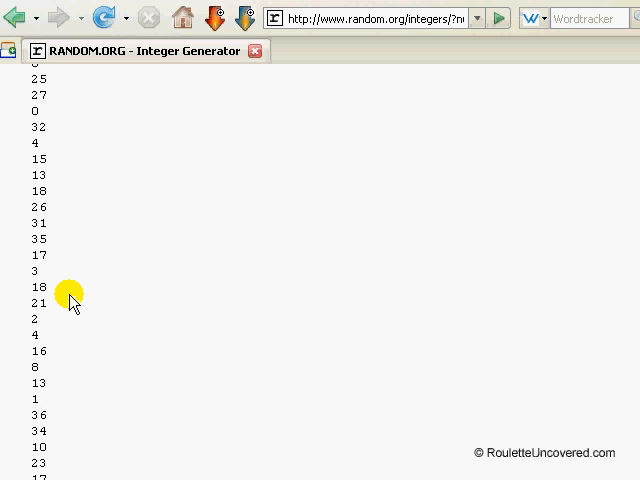
scroll(down, 3)
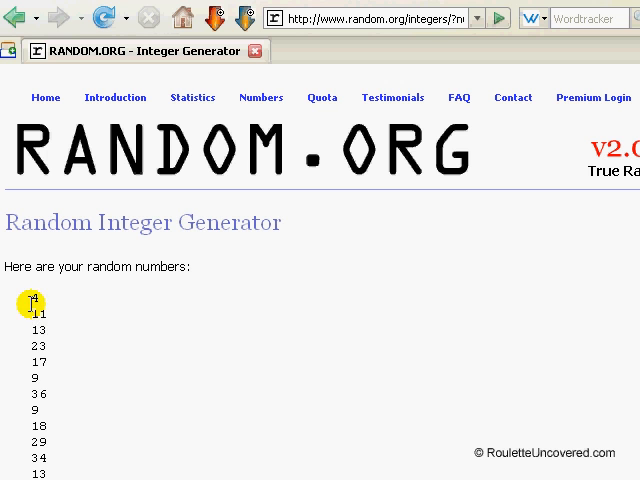
Select the whole column from the first to the last number and bring up the copy option.
drag(30, 300, 34, 456)
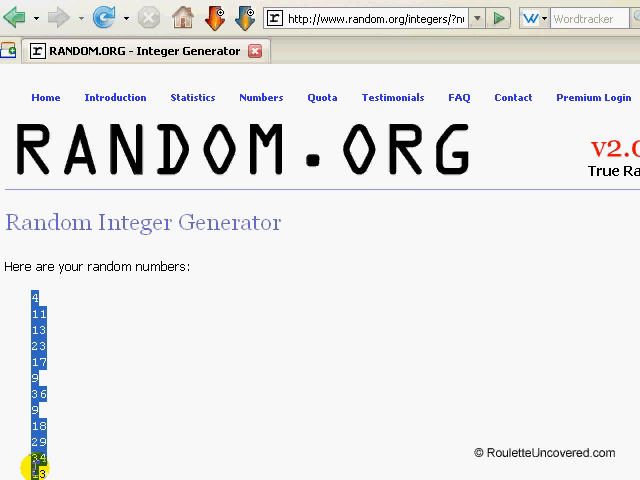
scroll(down, 3)
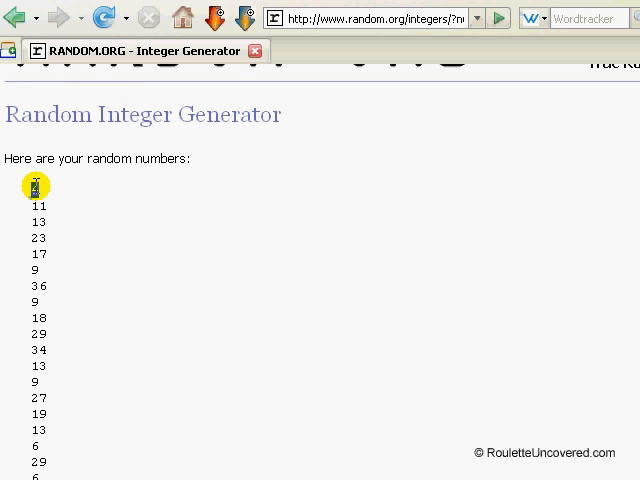
mouse_move(68, 220)
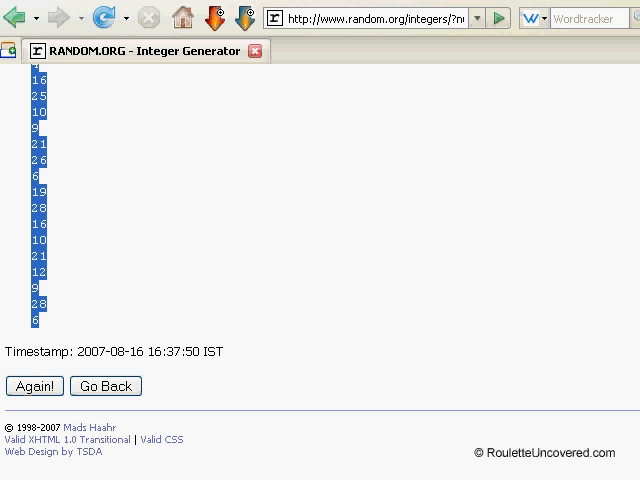
click(32, 386)
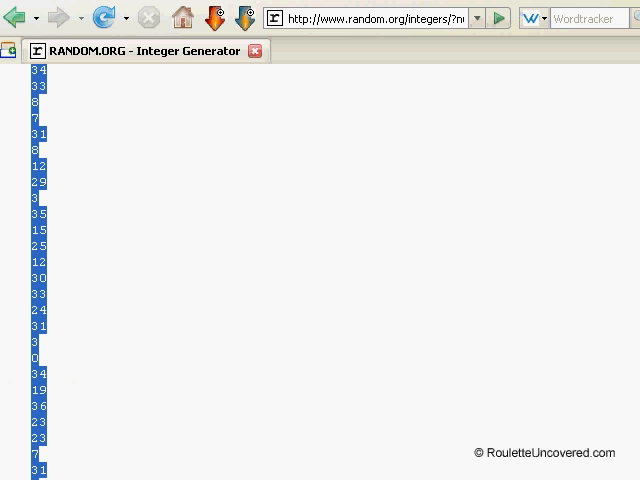
right_click(38, 278)
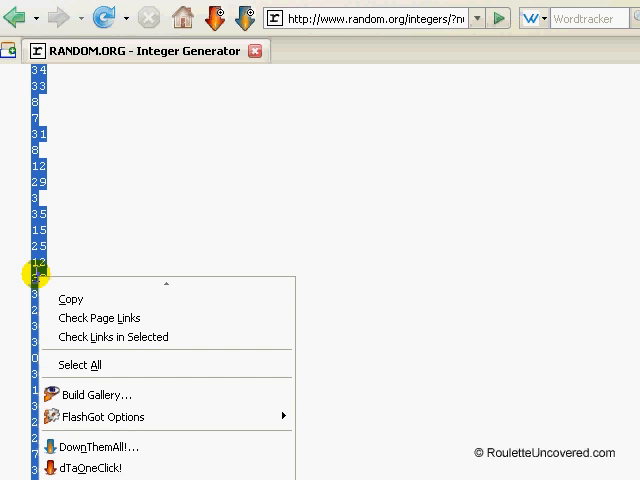